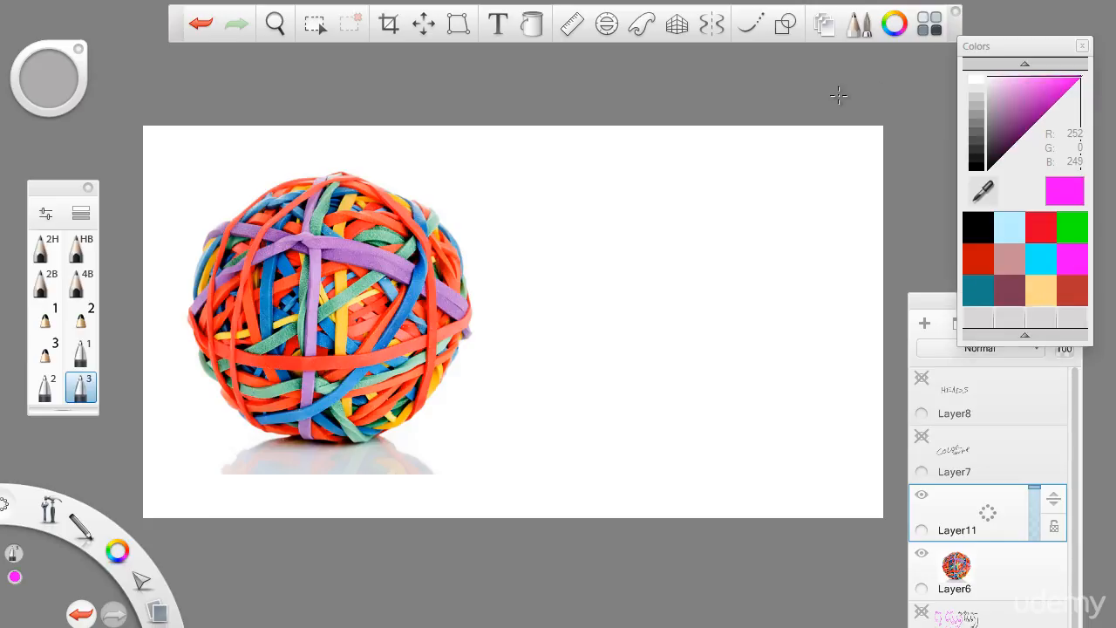
- Draw a magenta arrow on Layer11 pointing at the rubber band ball photo
click(274, 23)
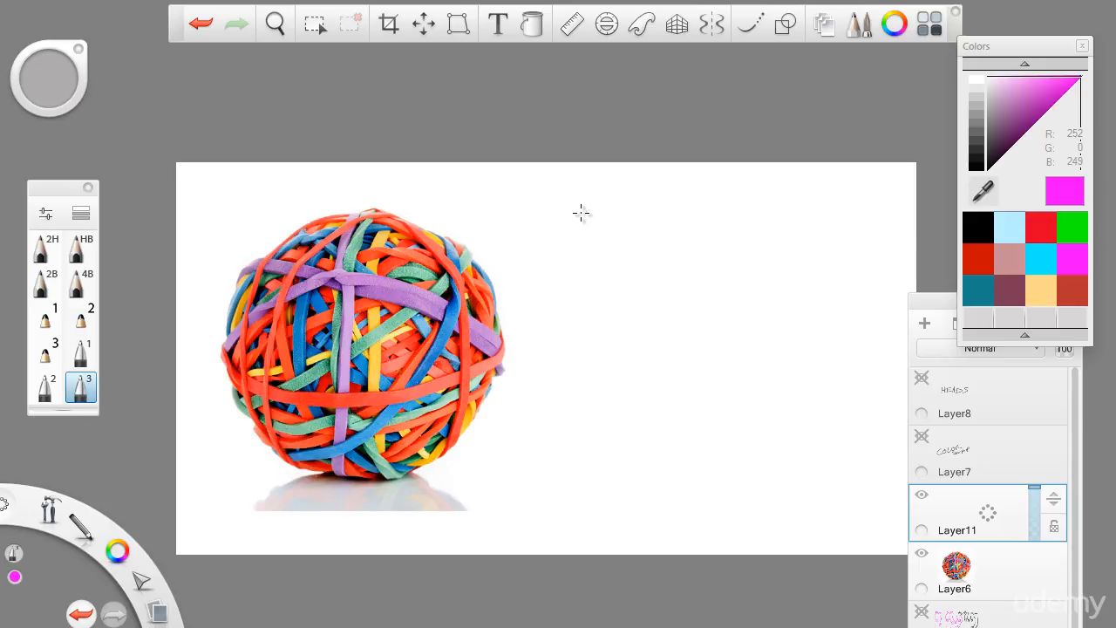
drag(600, 190, 523, 270)
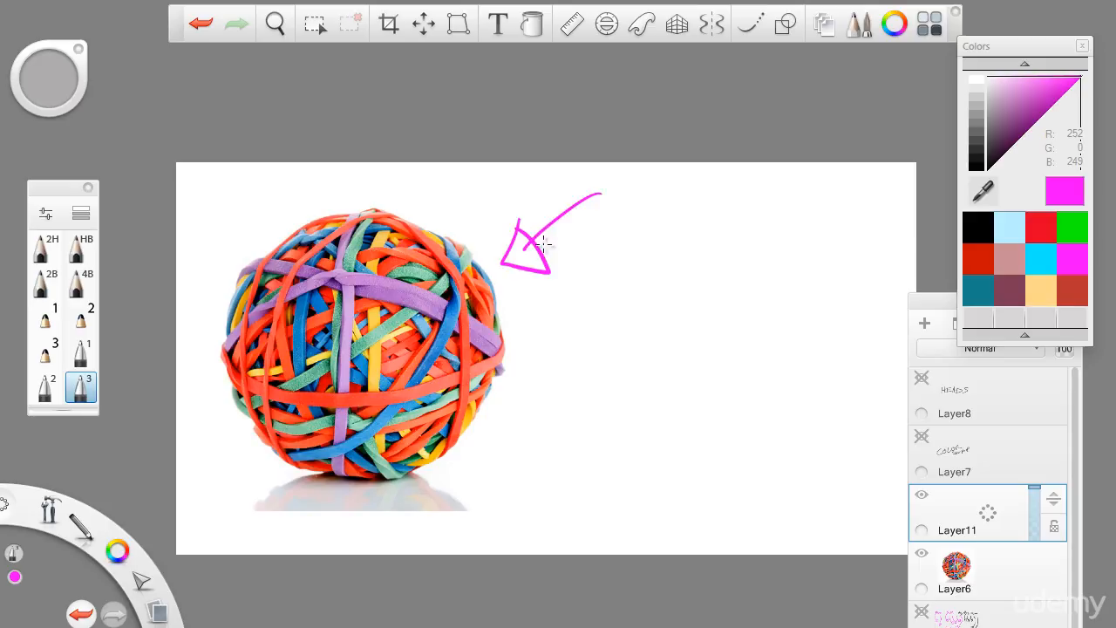
click(275, 23)
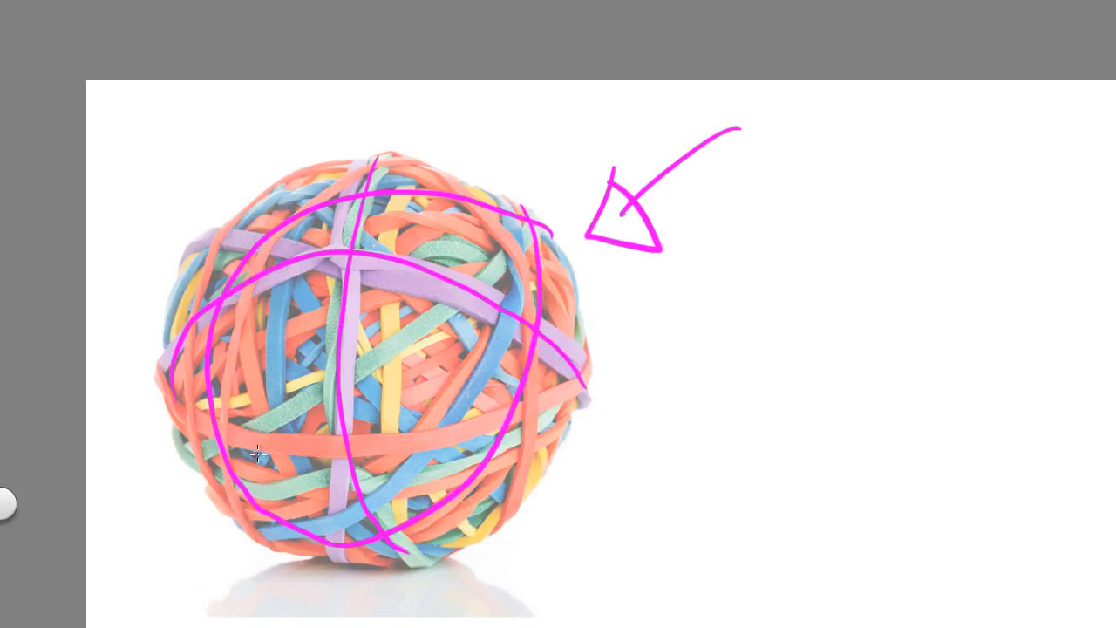
mouse_move(311, 165)
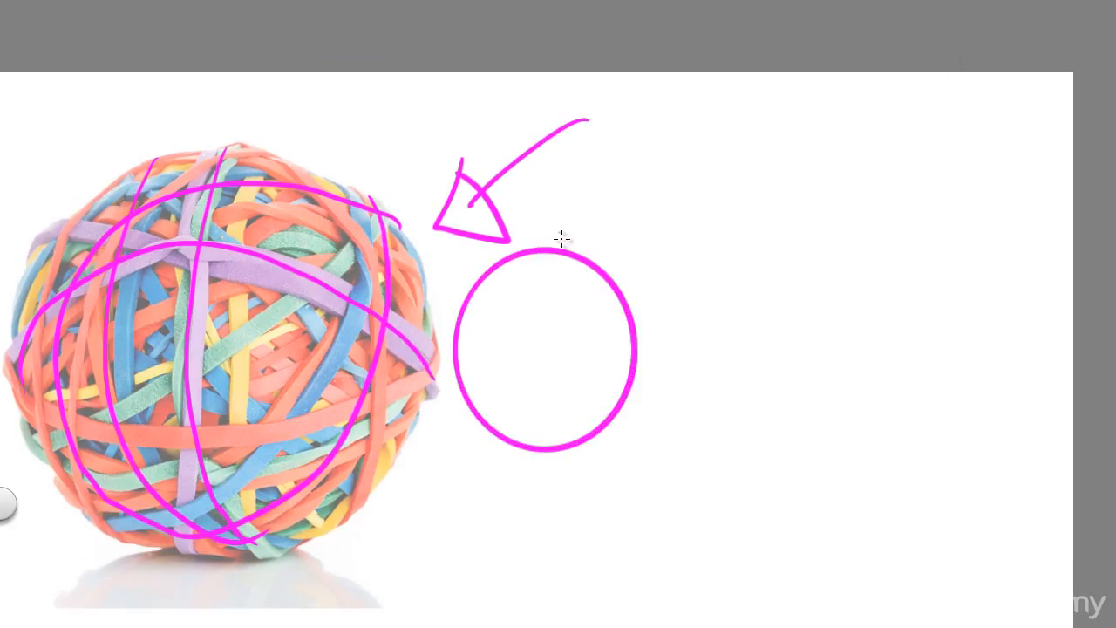
mouse_move(592, 279)
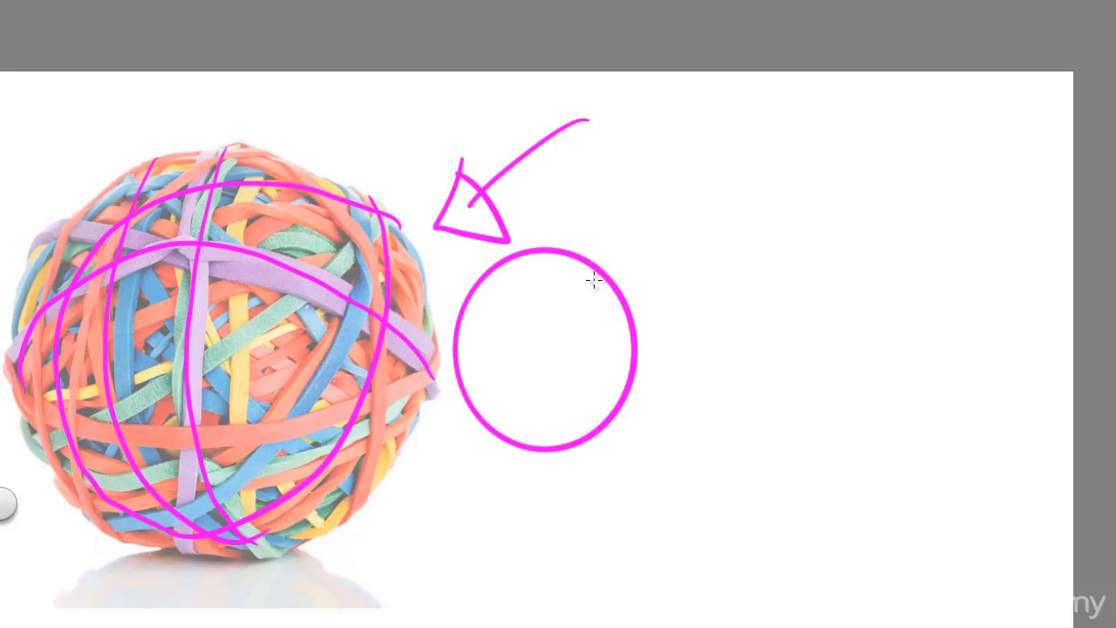
mouse_move(558, 327)
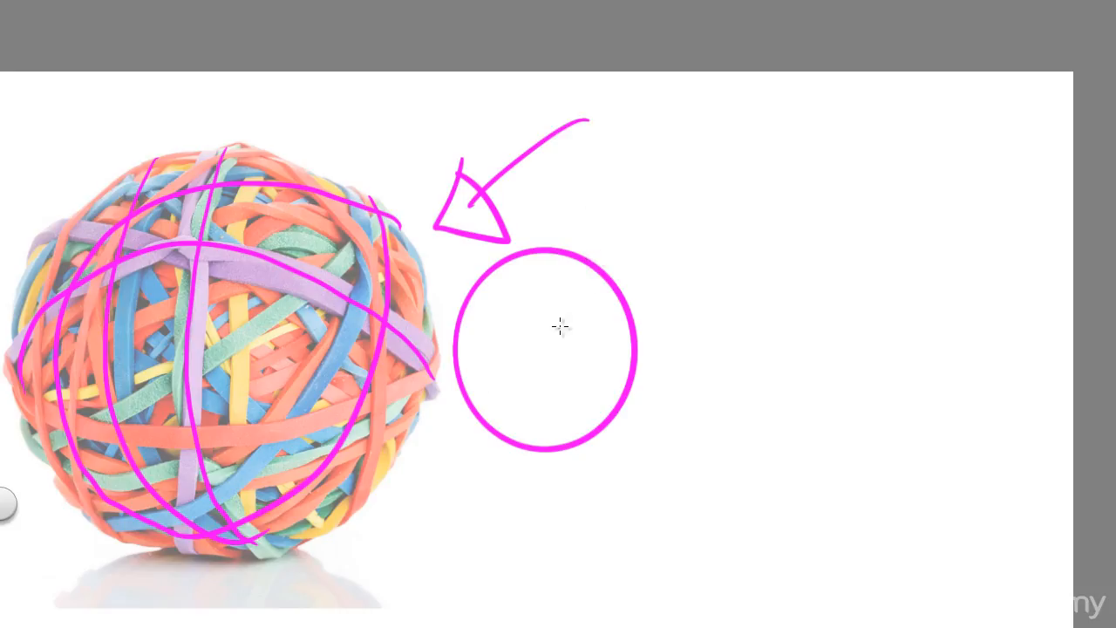
mouse_move(538, 255)
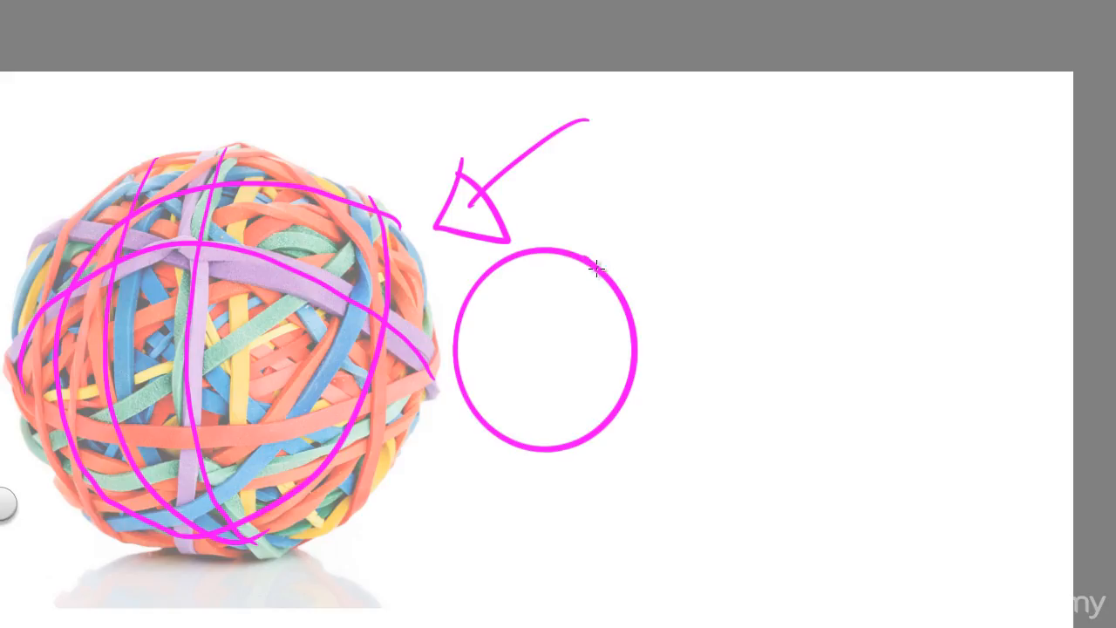
- Draw four crossing magenta wrapping curves inside the circle to suggest a sphere
drag(595, 268, 561, 411)
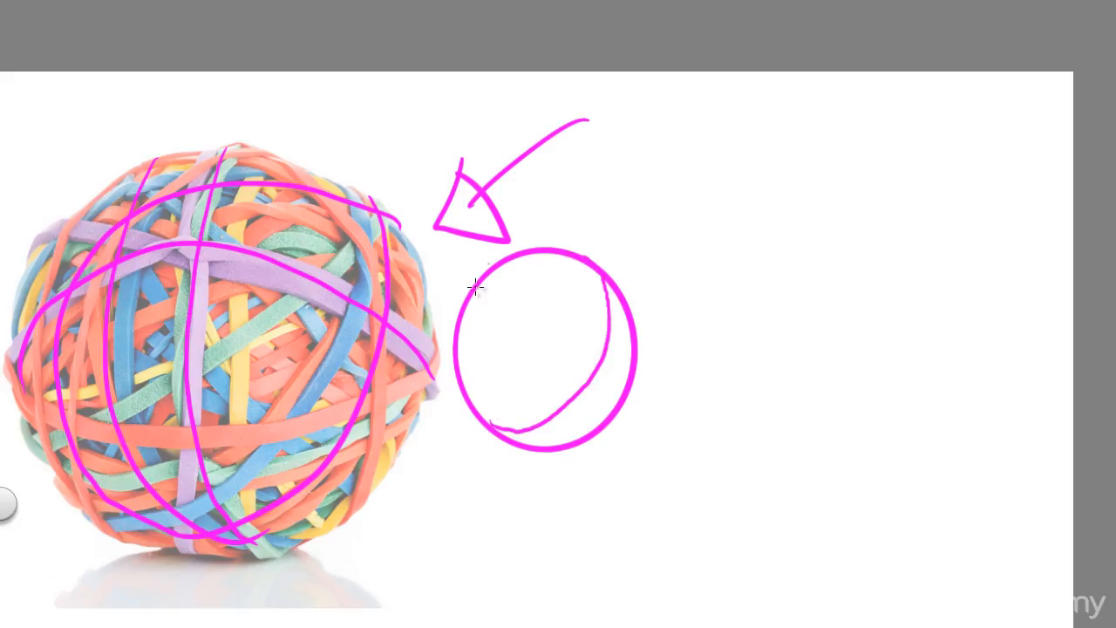
drag(478, 281, 515, 366)
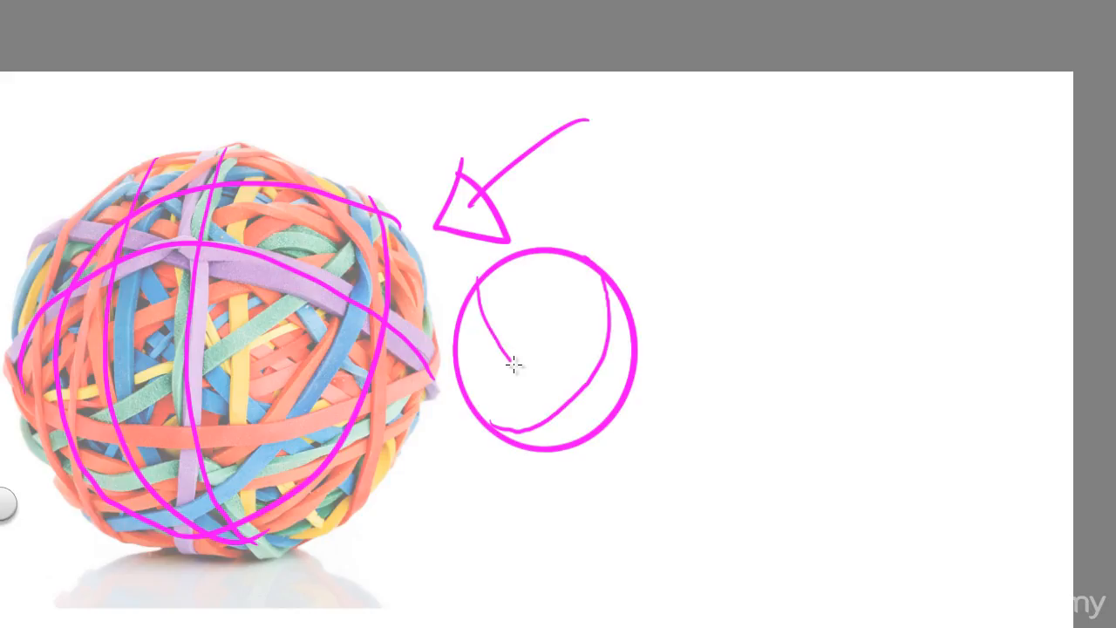
drag(510, 362, 632, 370)
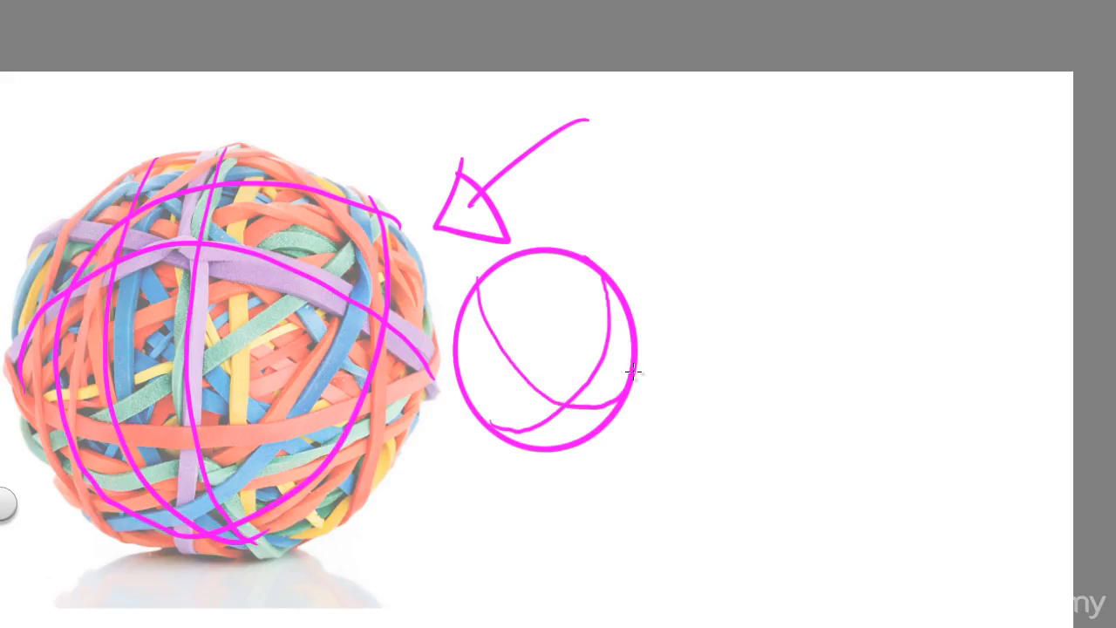
mouse_move(477, 280)
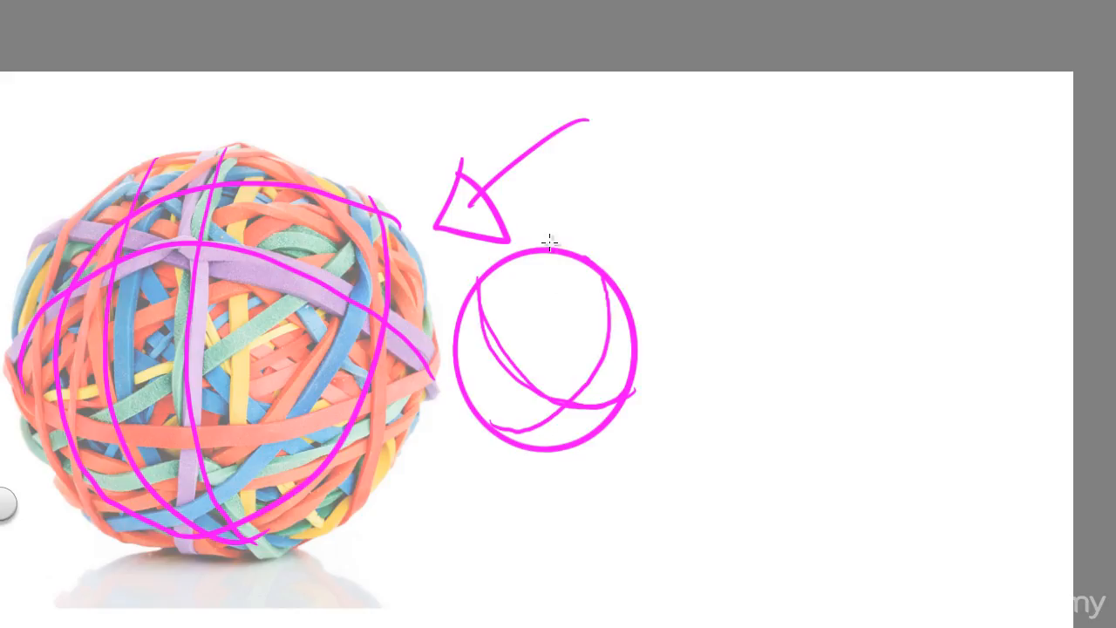
drag(532, 253, 597, 435)
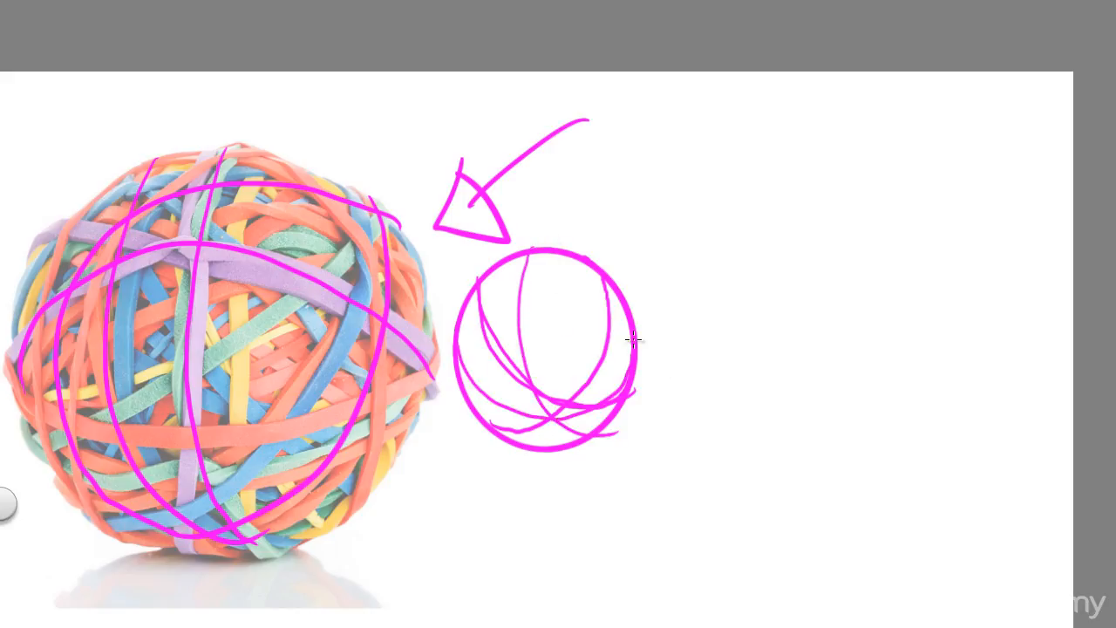
mouse_move(597, 340)
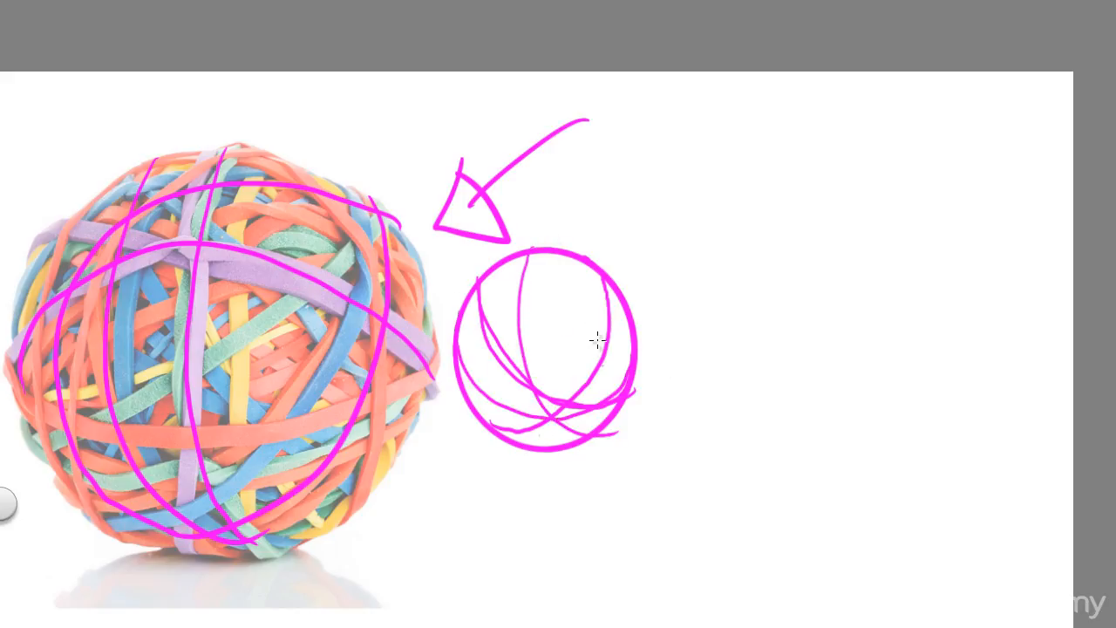
mouse_move(576, 164)
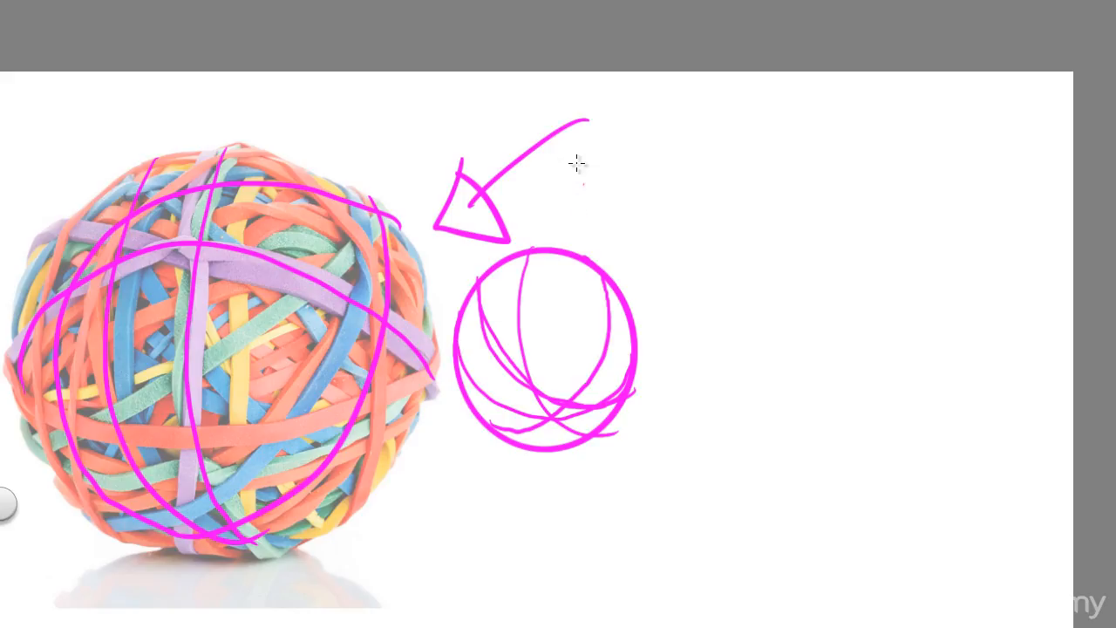
mouse_move(414, 233)
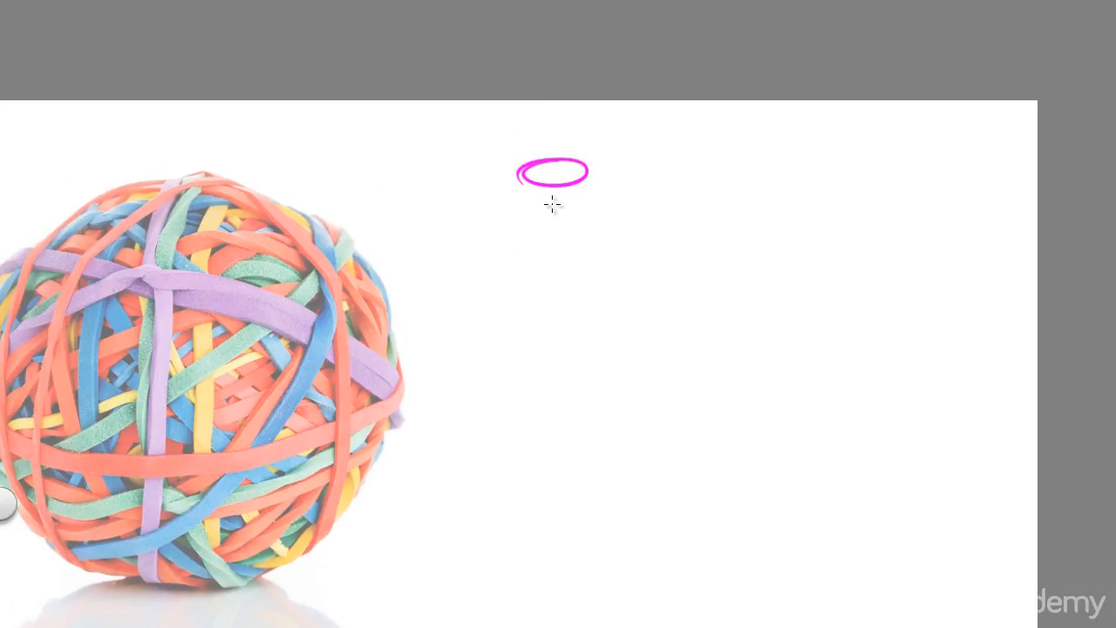
- Draw the cylinder's left side, right side with base, and a long connecting stroke
drag(523, 174, 524, 269)
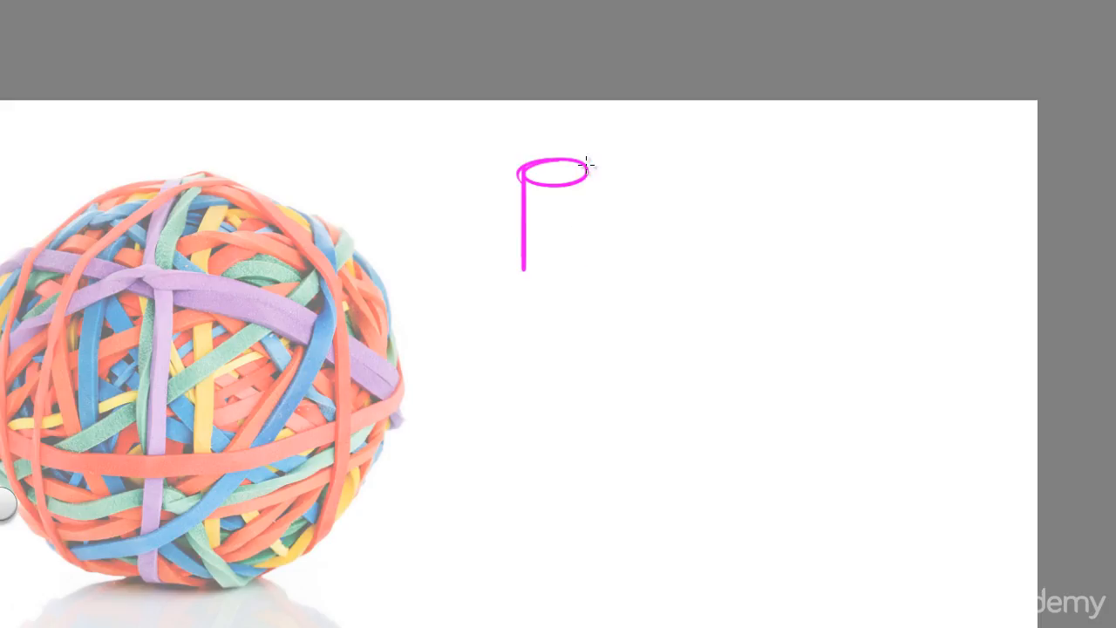
drag(584, 161, 541, 279)
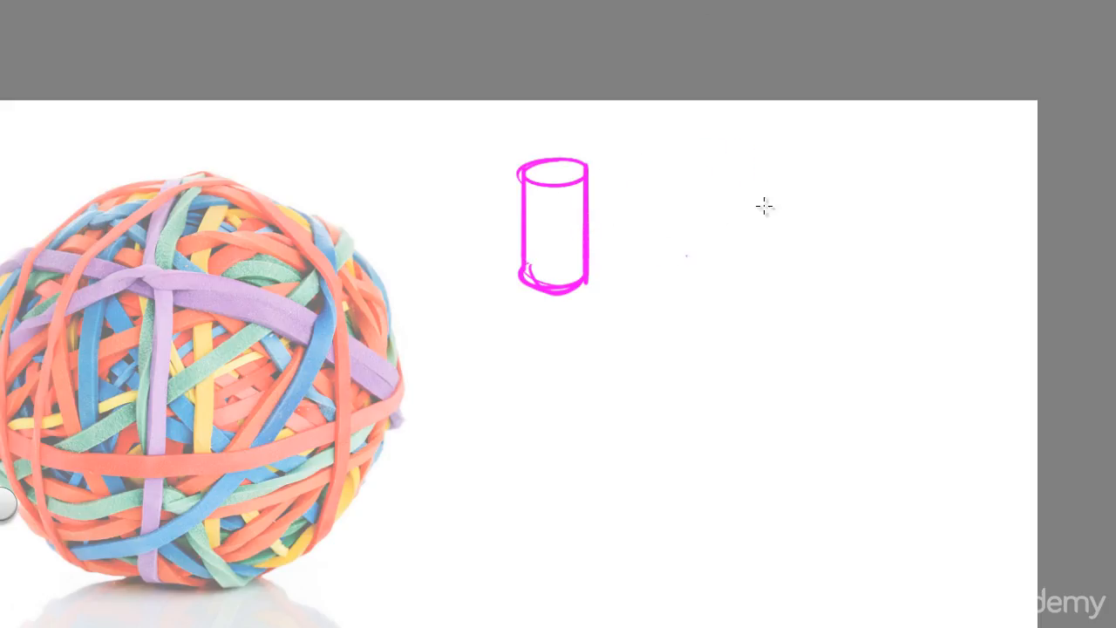
drag(576, 270, 771, 183)
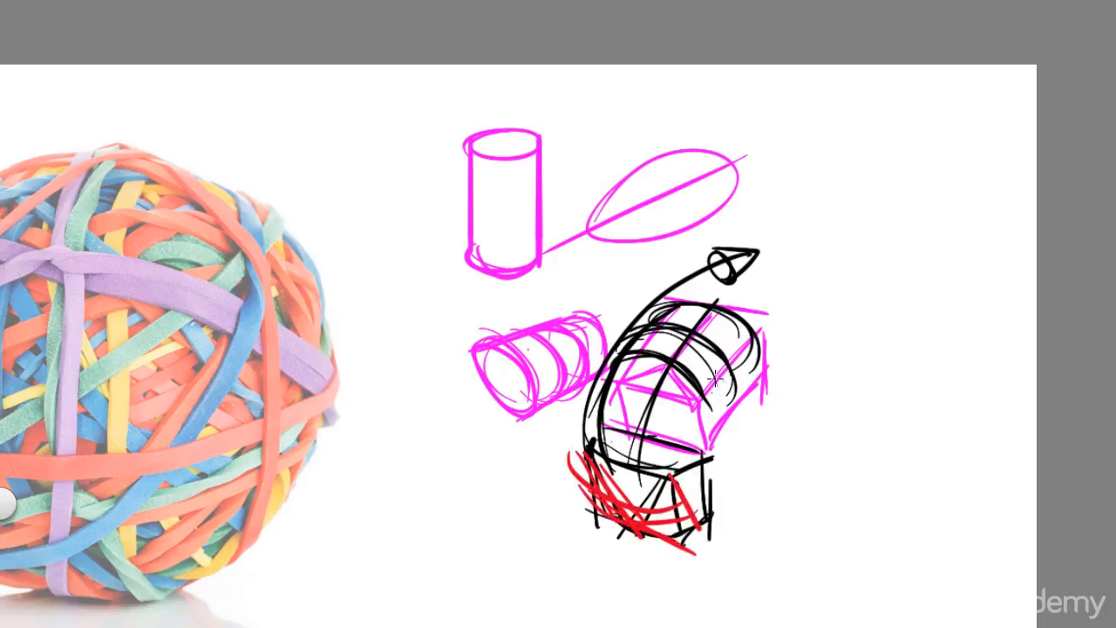
mouse_move(920, 340)
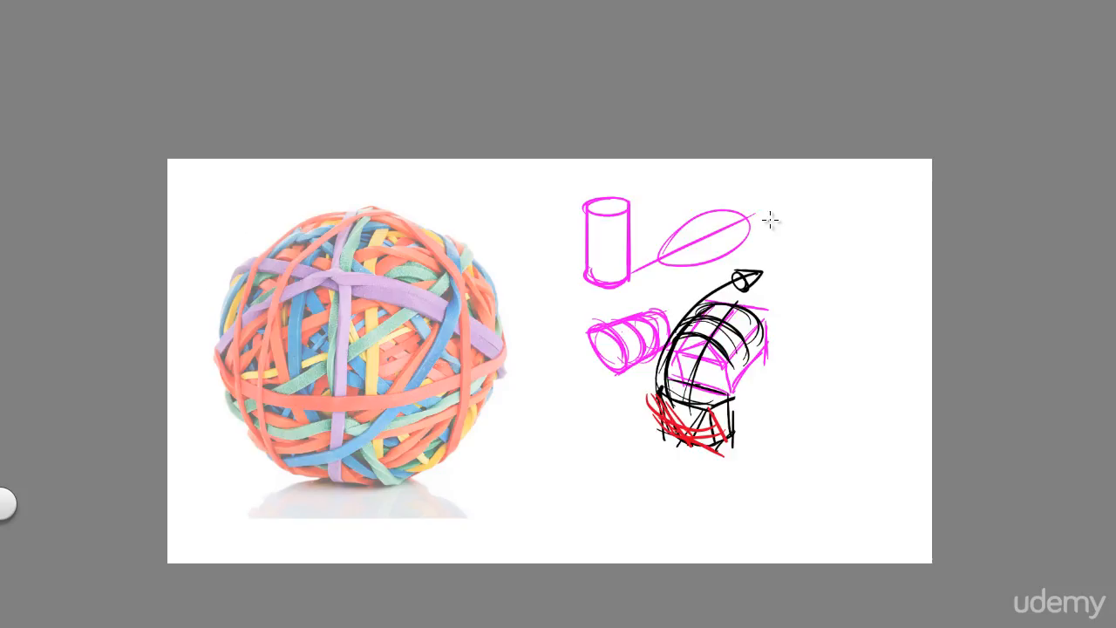
- Draw two overlapping red square boxes at the upper right beside the ellipse
drag(784, 200, 872, 279)
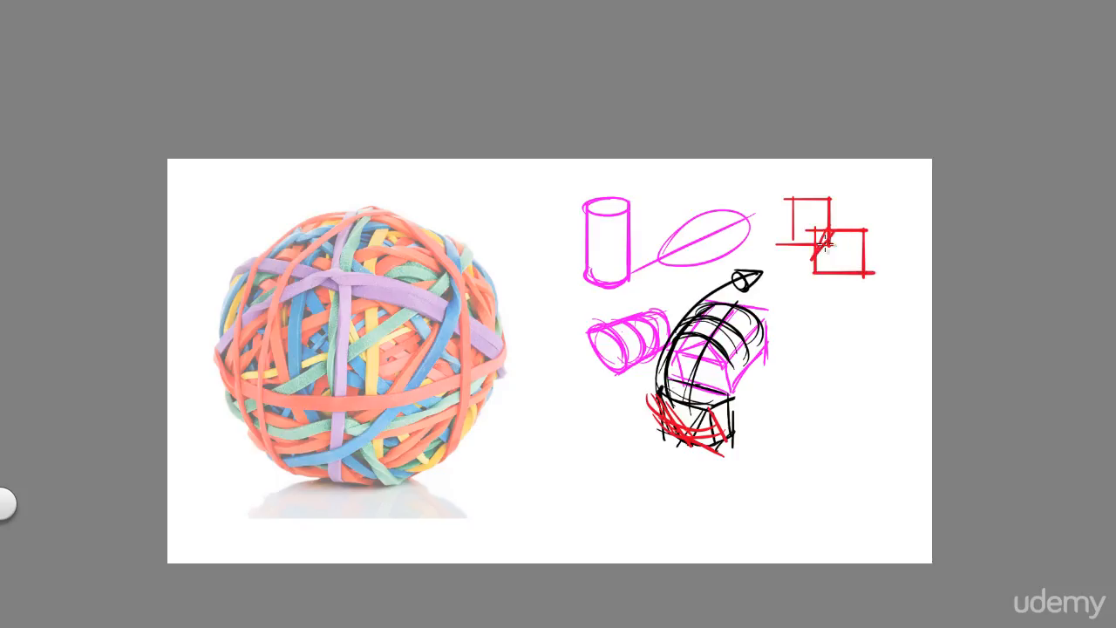